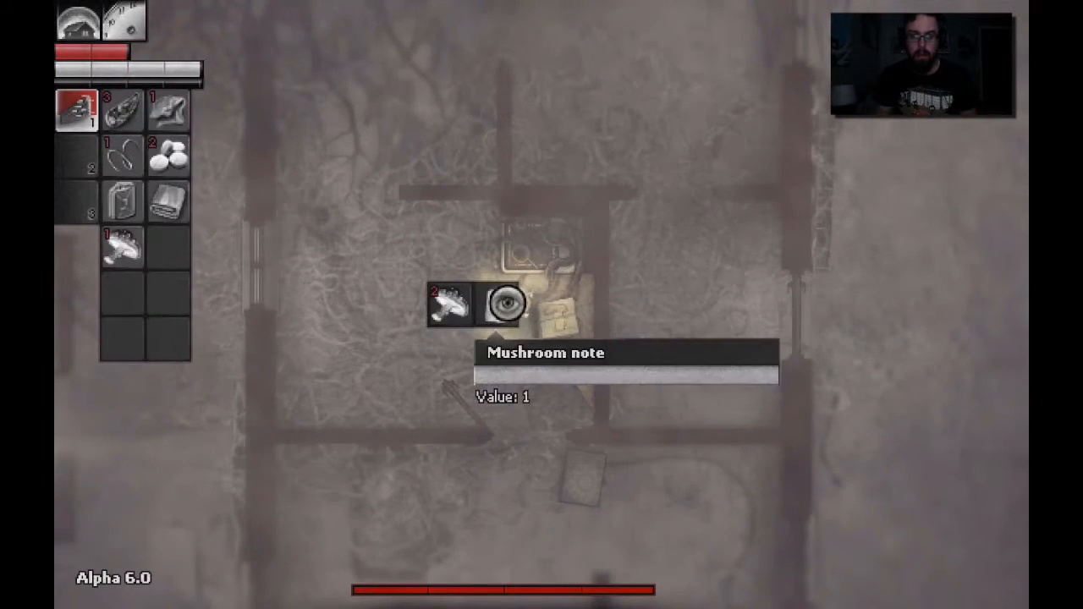
Step: Take the mushroom note from the table and start talking to the Wolfman
left_click(500, 303)
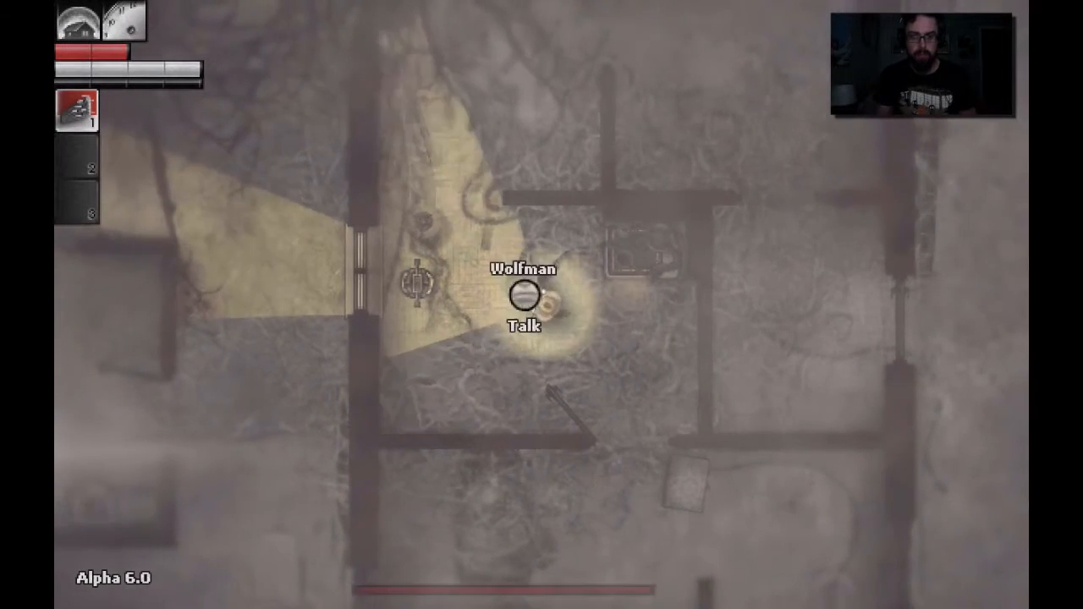
left_click(523, 320)
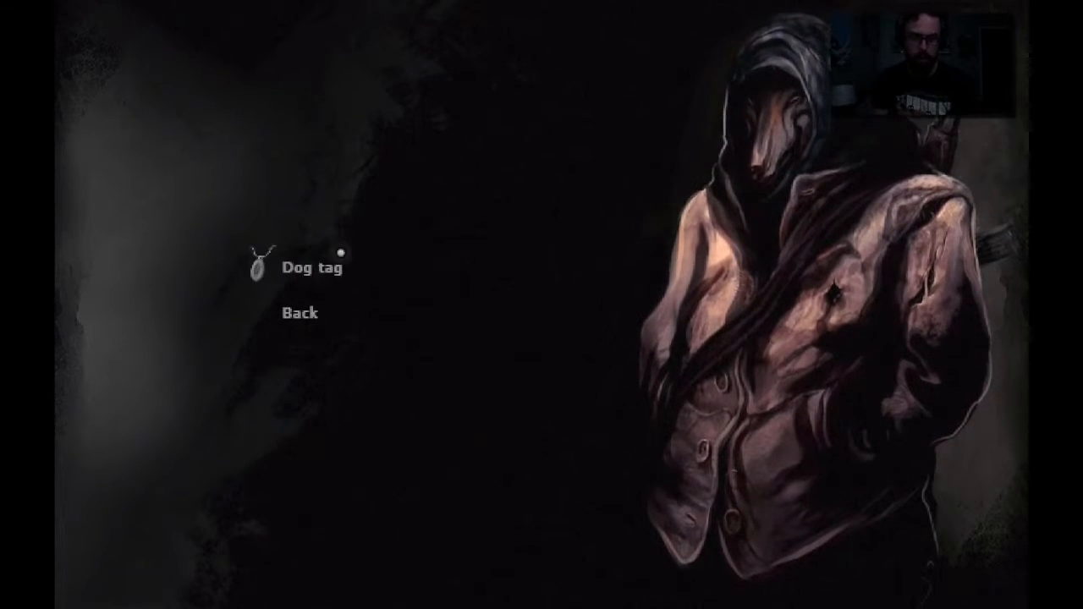
left_click(307, 265)
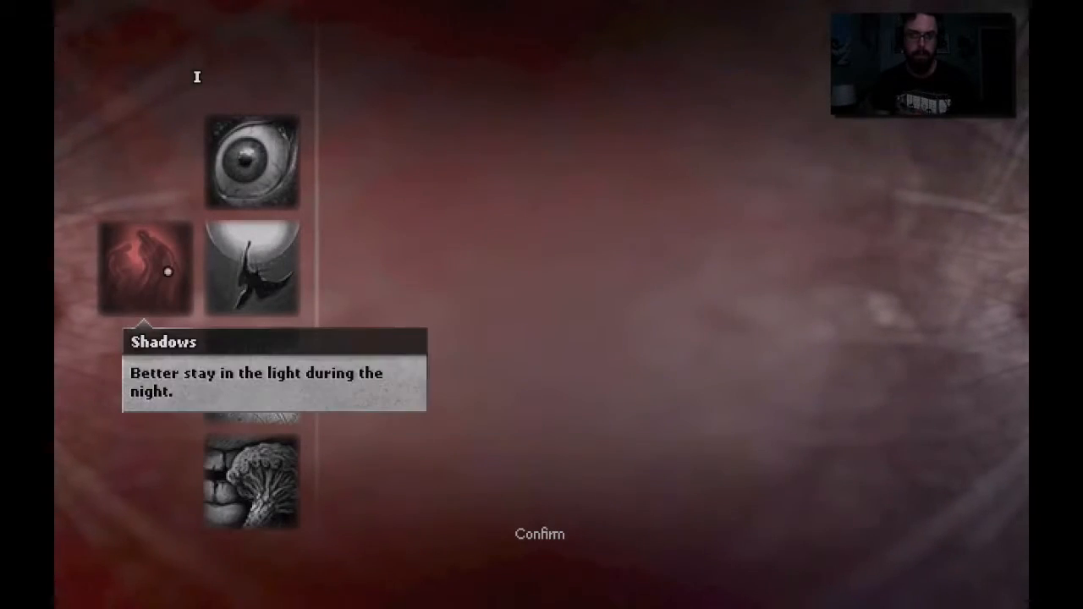
mouse_move(252, 269)
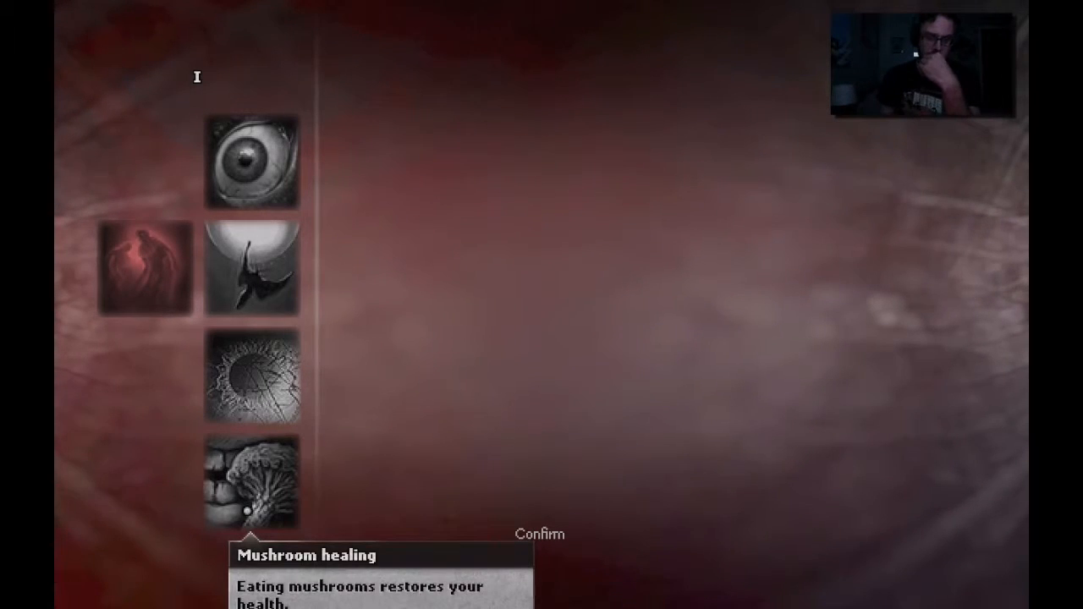
mouse_move(252, 268)
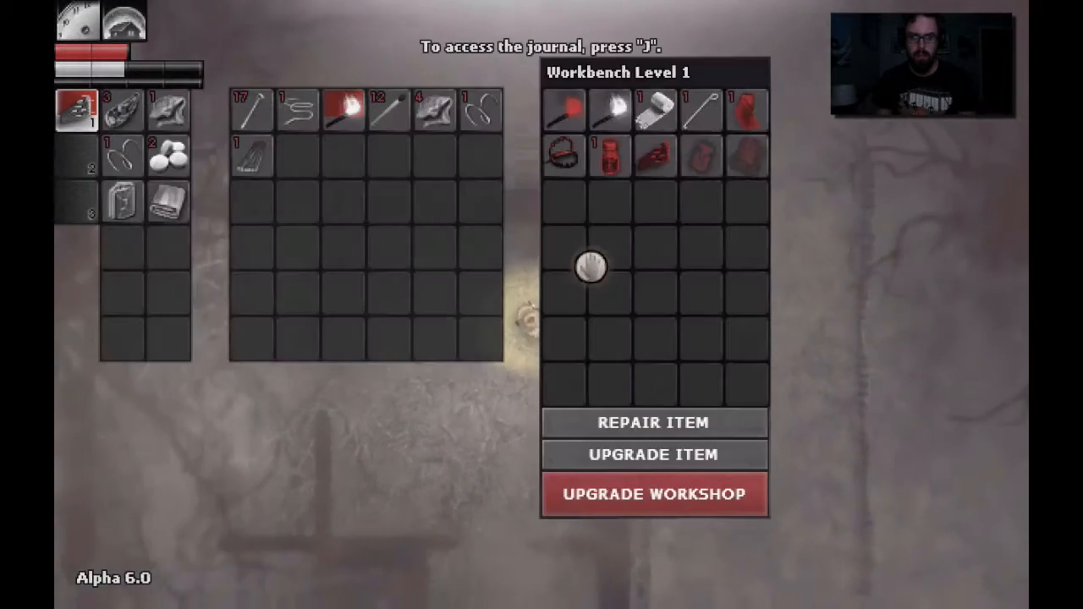
mouse_move(252, 155)
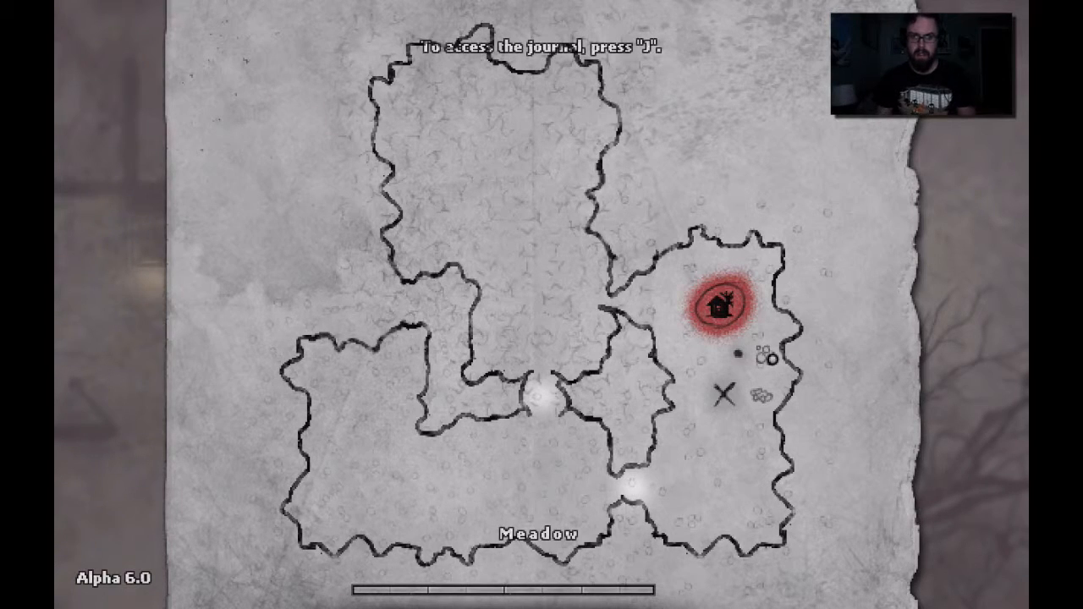
Step: Open the journal (J) on the notes page listing the dog tag and mushroom note
key("j")
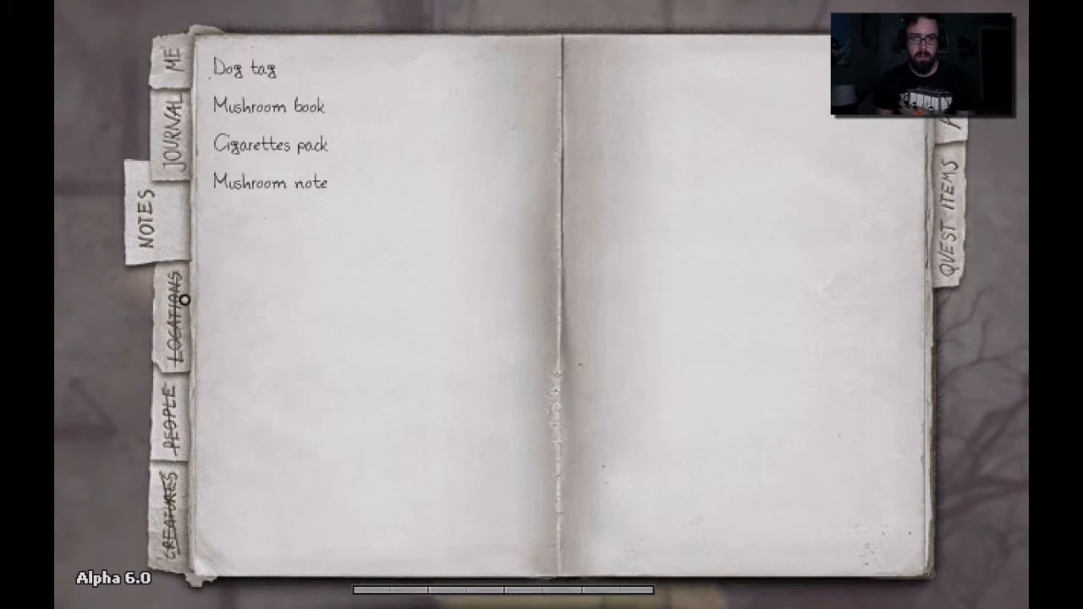
mouse_move(220, 183)
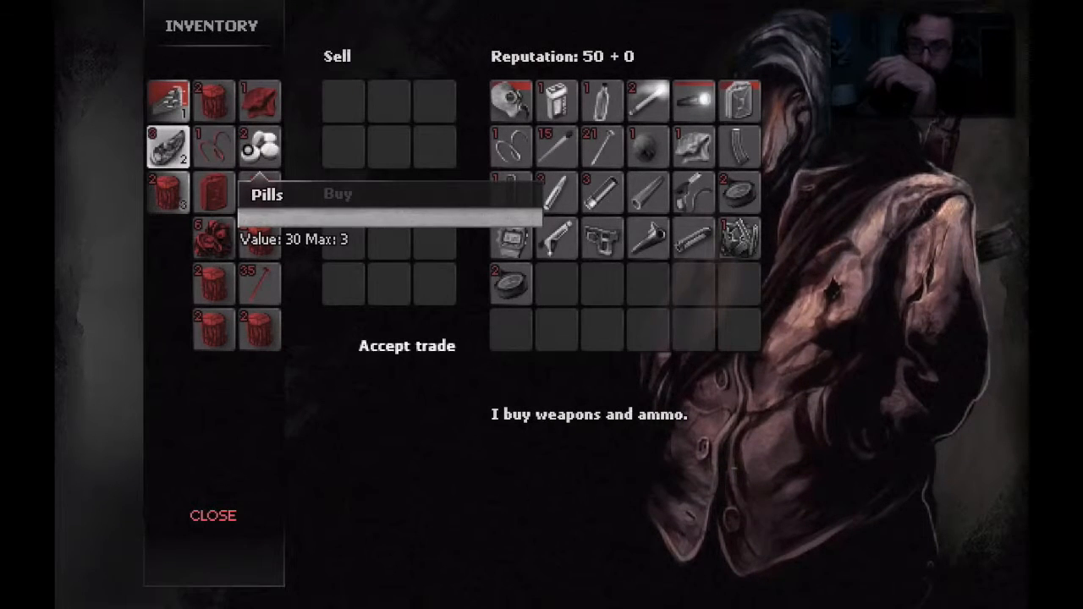
mouse_move(512, 239)
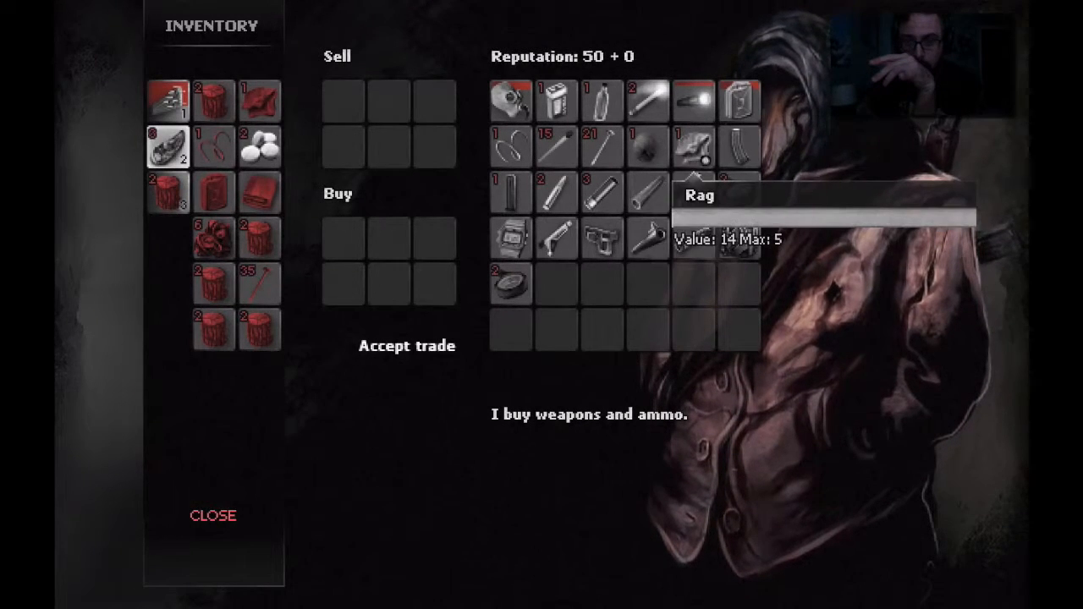
mouse_move(648, 146)
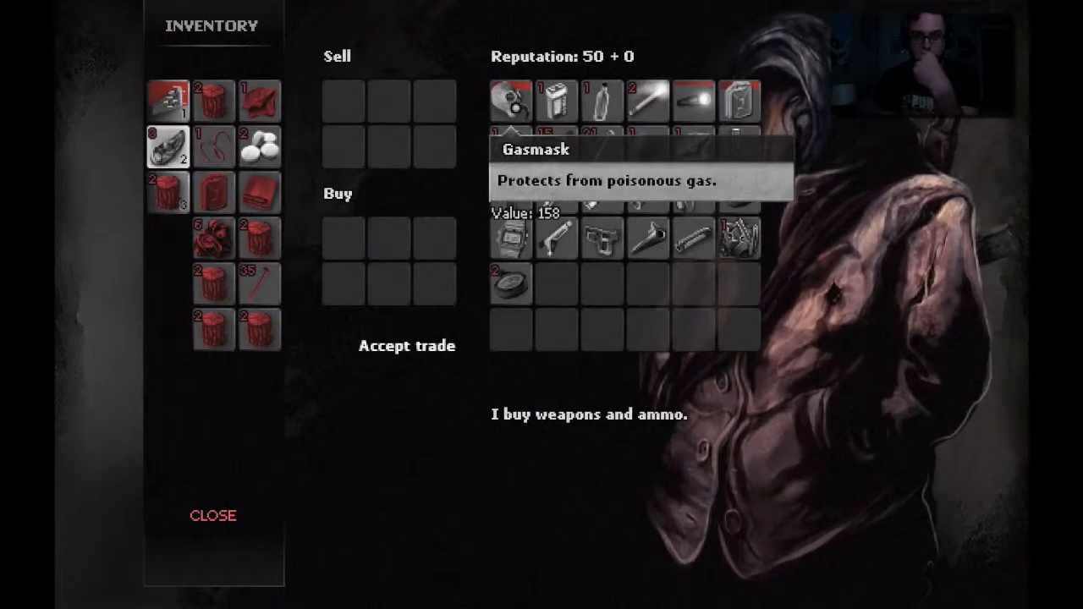
mouse_move(648, 237)
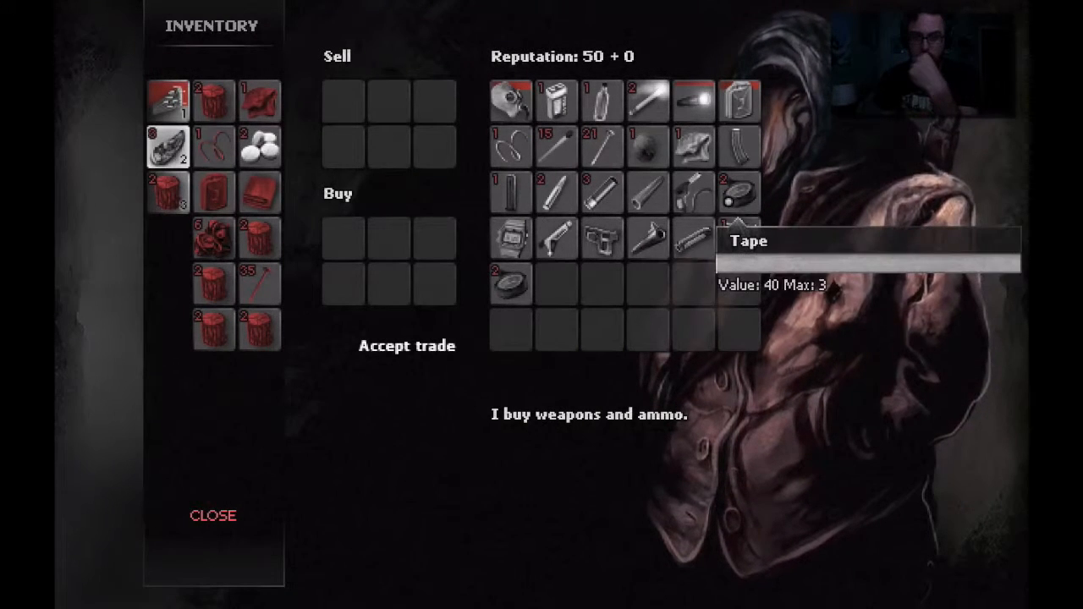
mouse_move(648, 192)
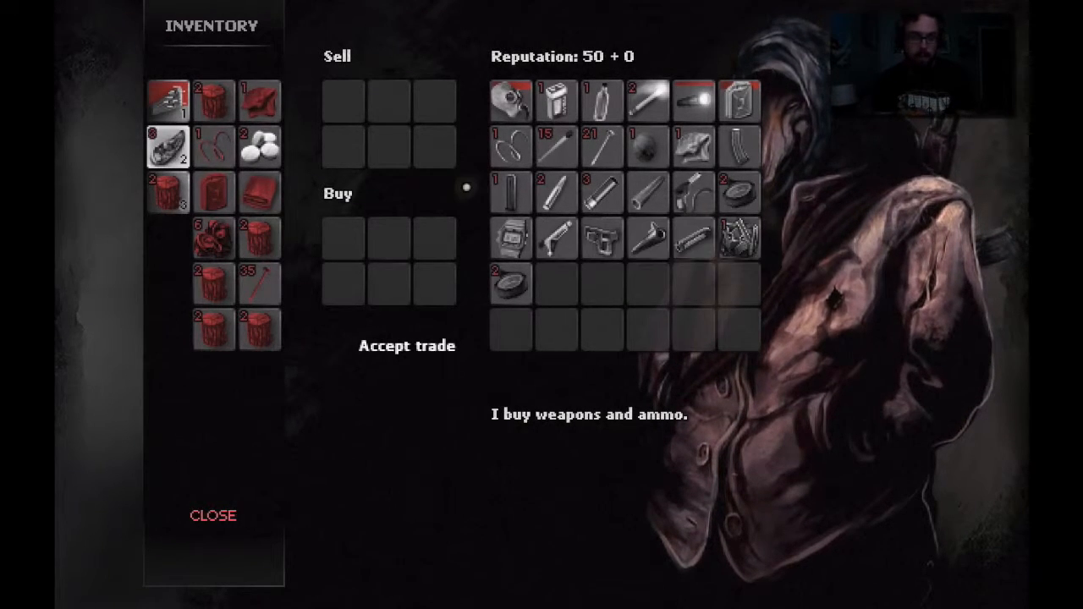
left_click(213, 515)
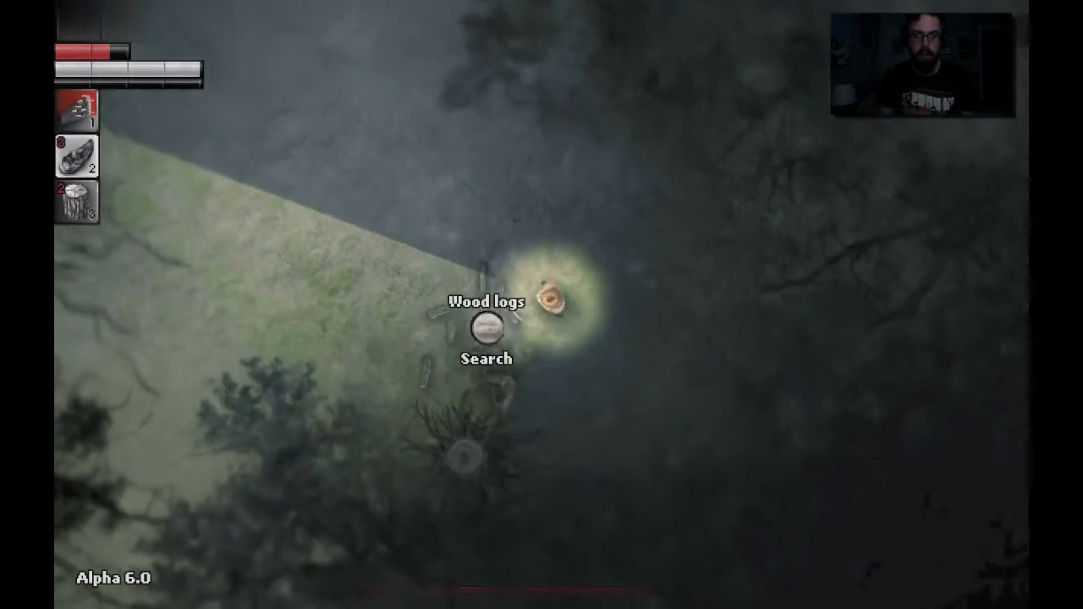
Step: Walk out of the lit area toward the wood logs pile
left_click(486, 328)
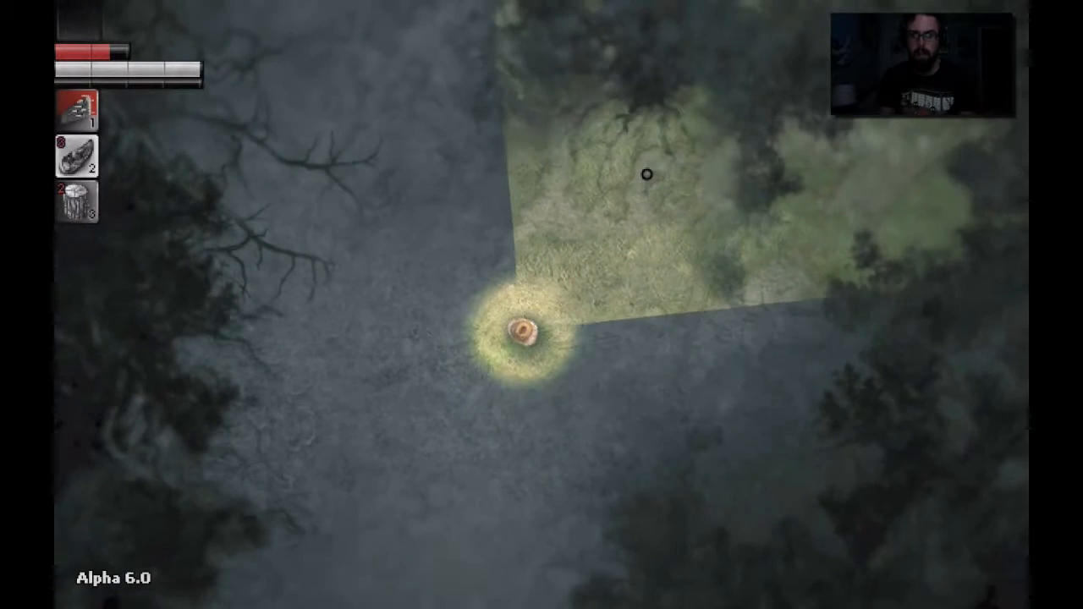
Step: Open the pause menu with Escape
key("Escape")
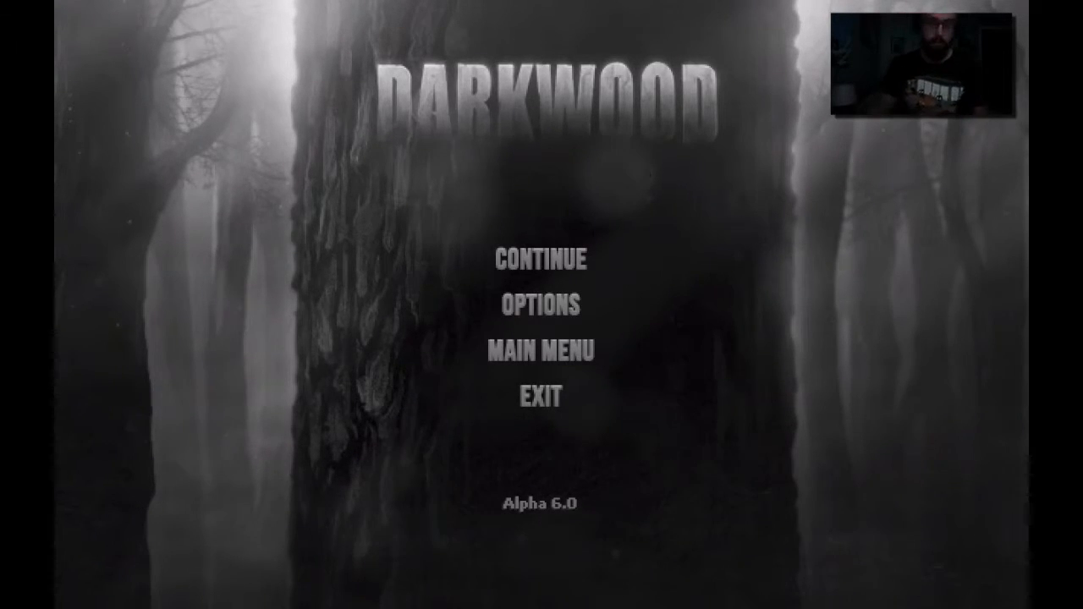
Step: Resume the game from the pause menu with Continue
left_click(541, 259)
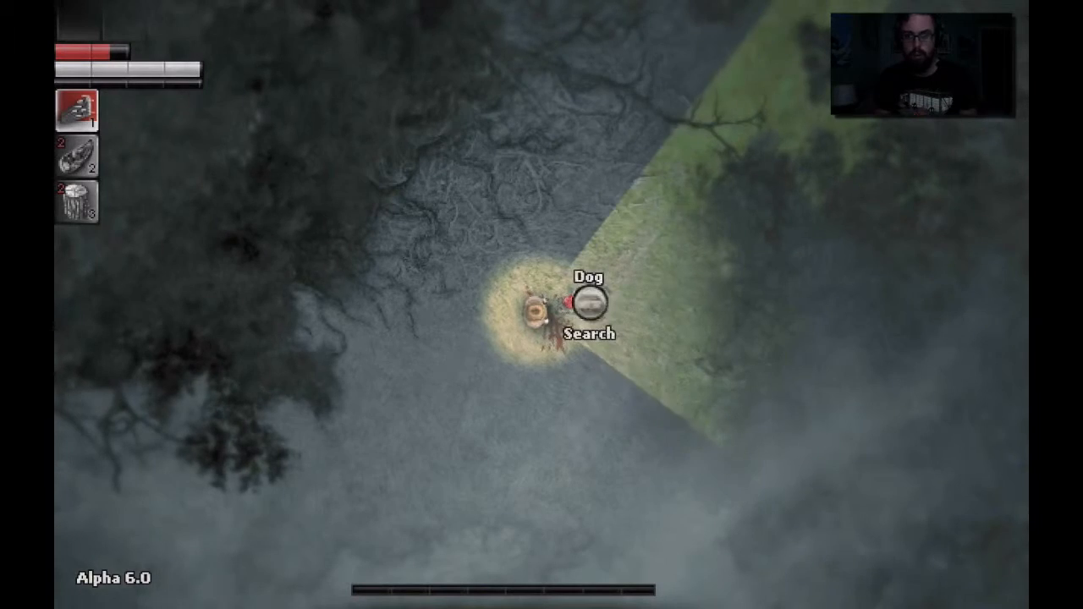
left_click(590, 333)
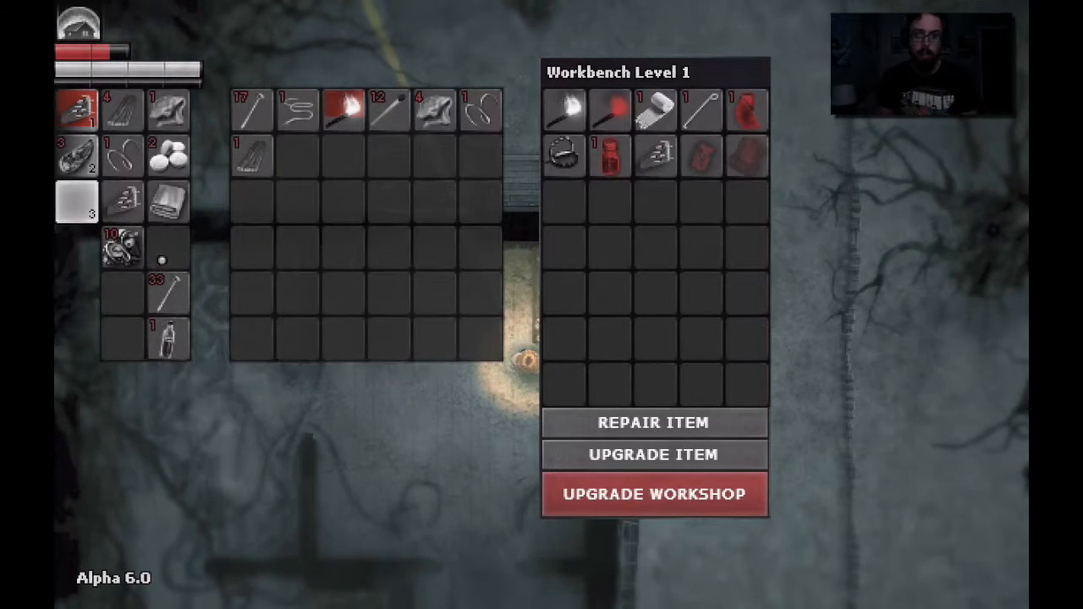
mouse_move(563, 157)
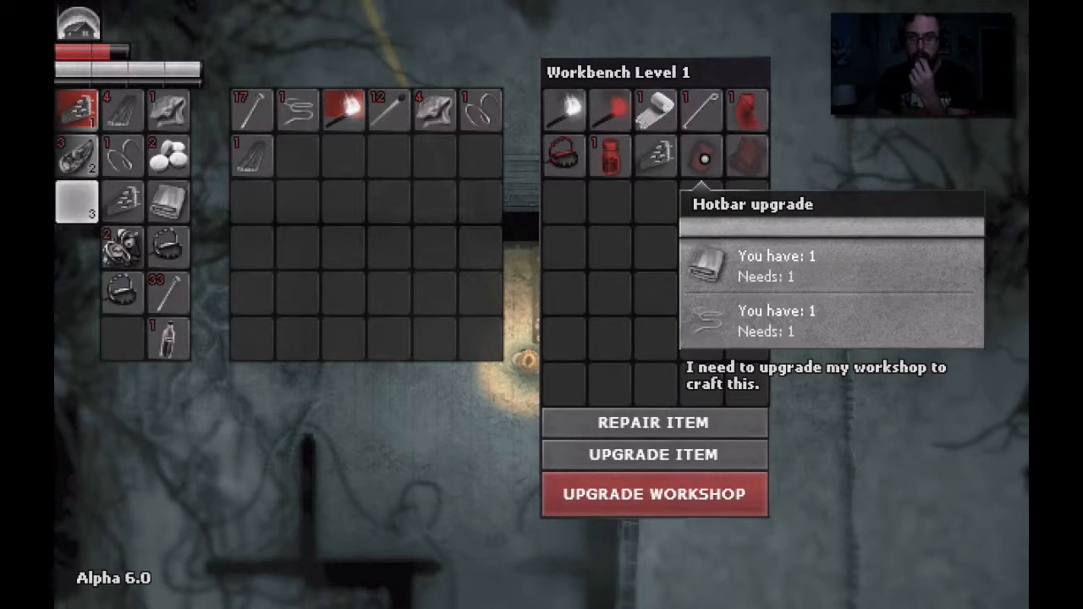
mouse_move(743, 156)
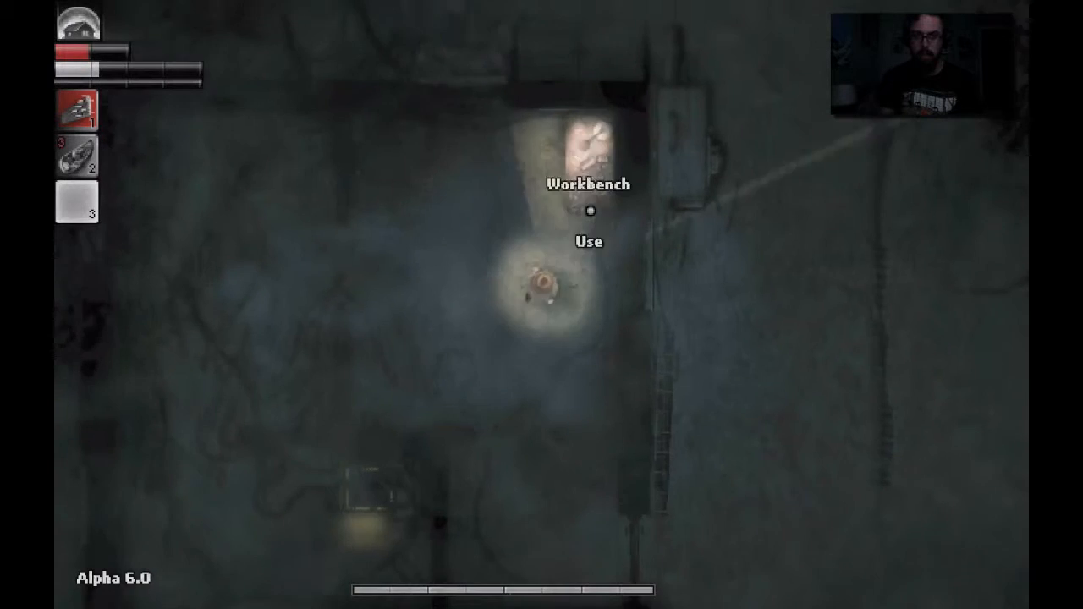
Step: Walk from the workbench down to the doorway beside the switchable lamp
left_click(589, 210)
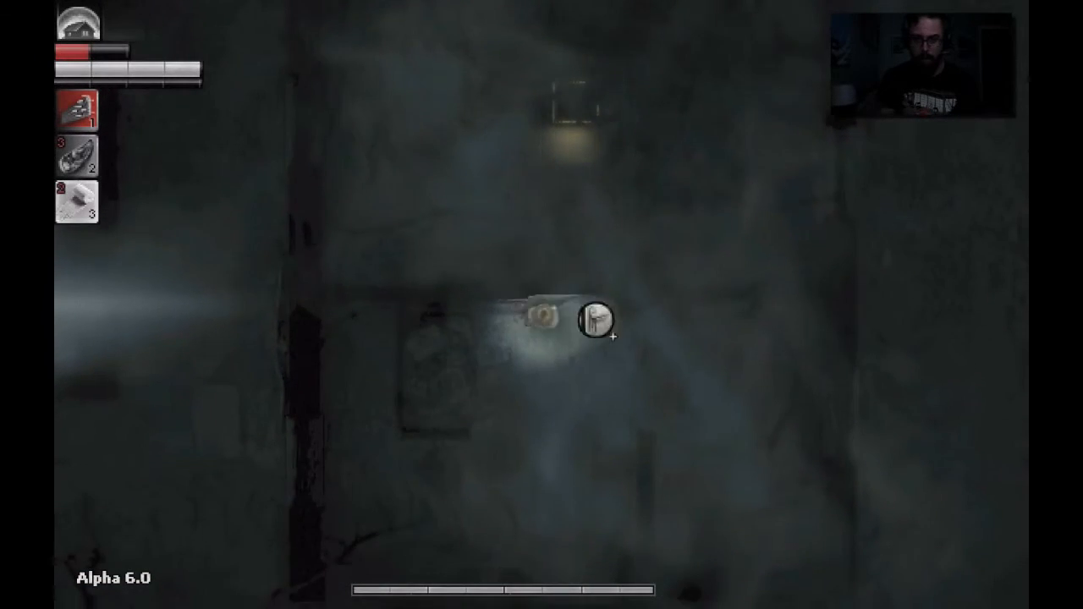
left_click(593, 322)
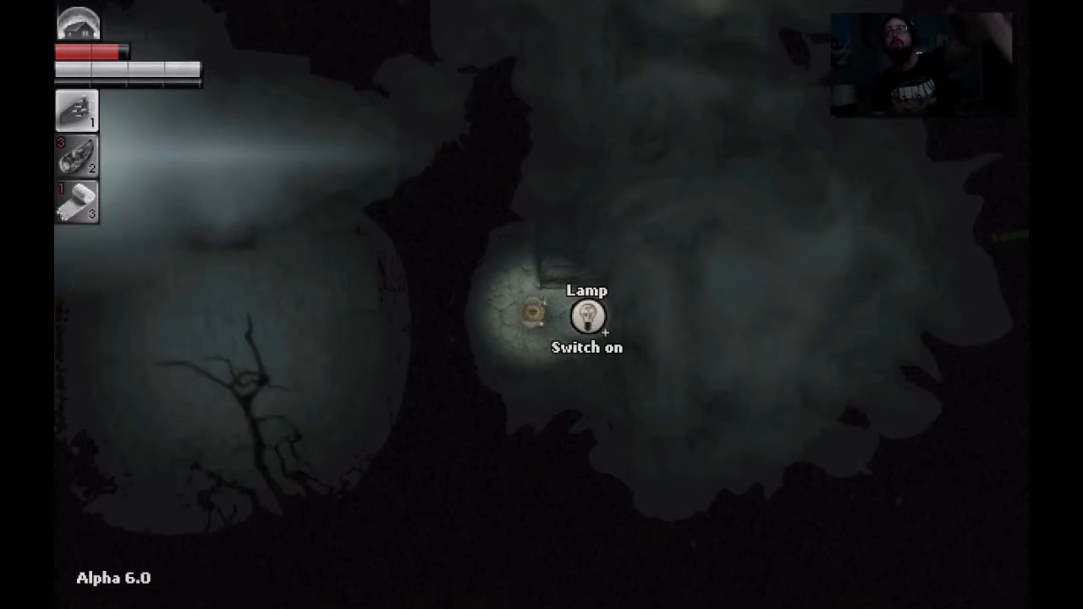
Step: Switch the hideout lamp on, and switch it on again after it goes dark
left_click(585, 317)
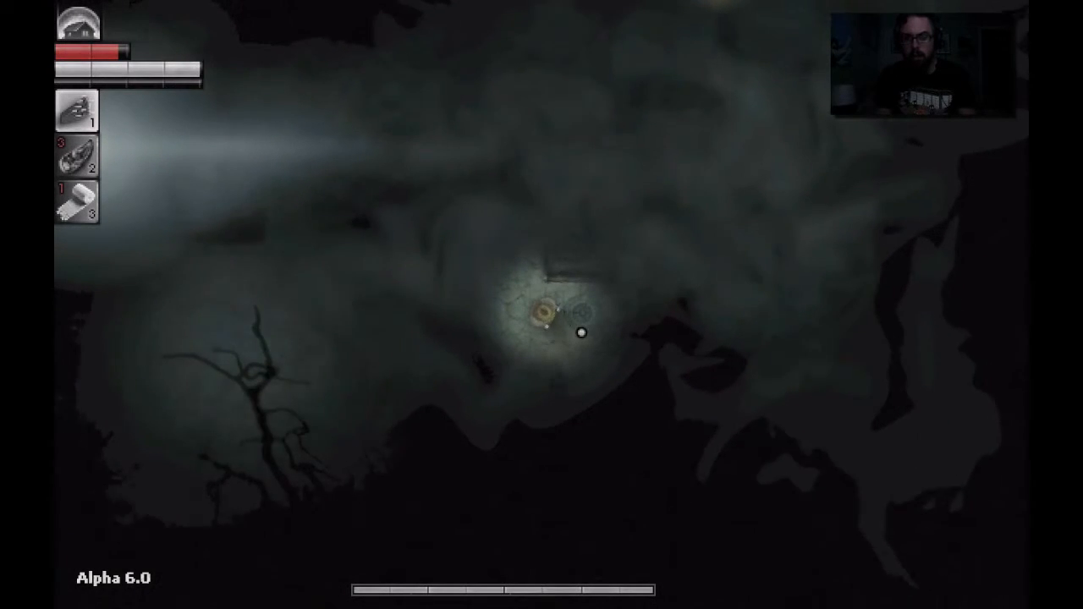
mouse_move(571, 326)
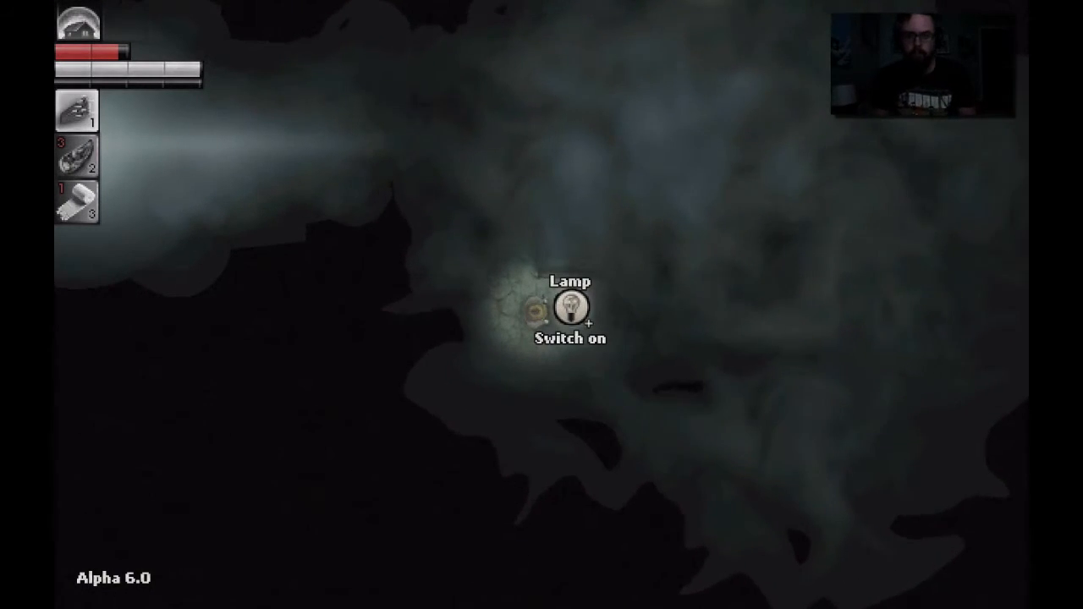
left_click(571, 309)
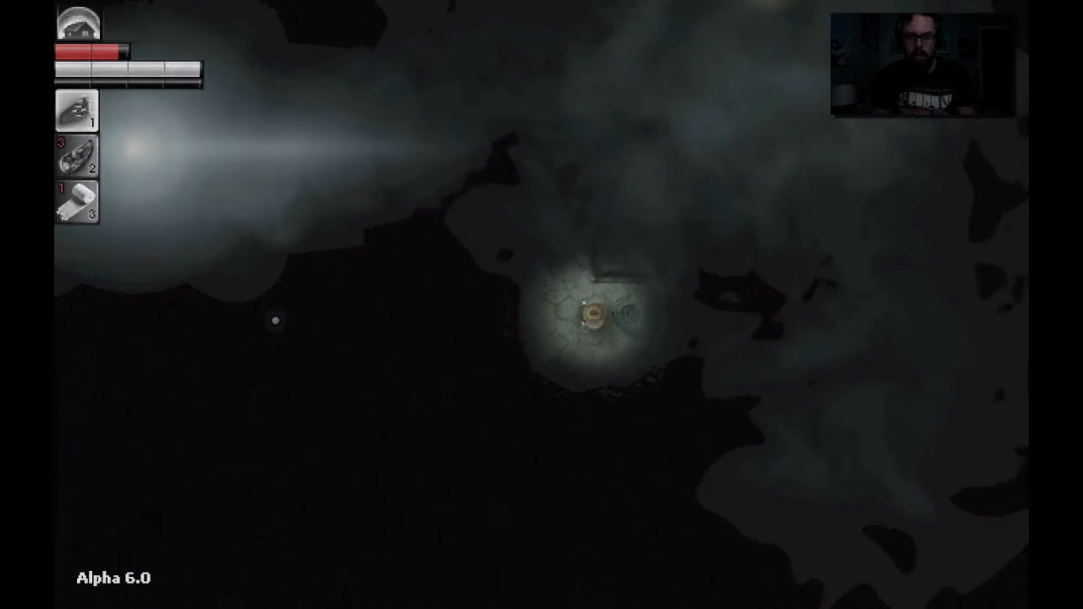